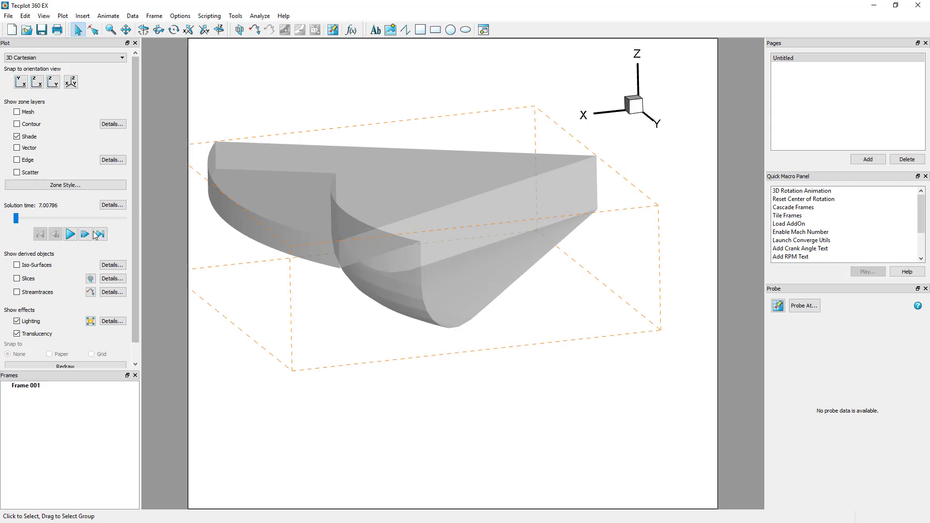
Add a first value-blanking constraint hiding cells where NOX is less than 0.005.
click(70, 233)
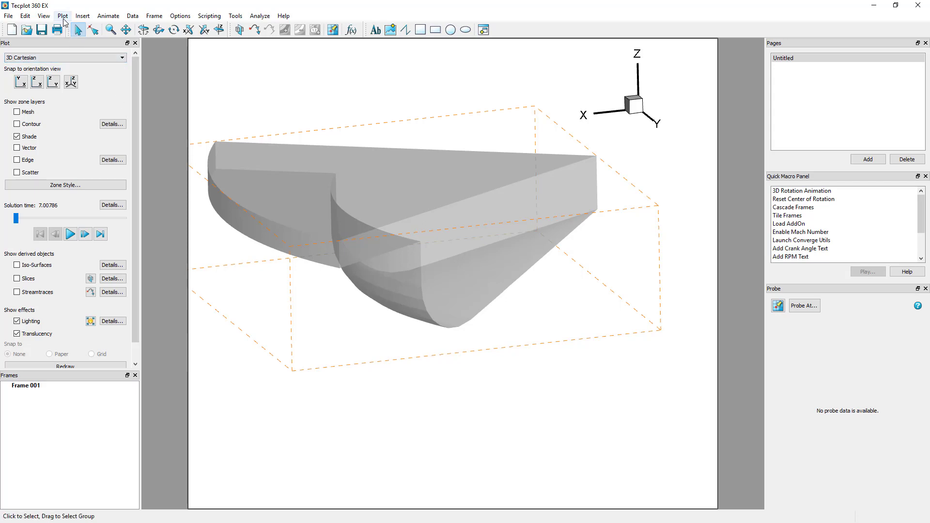
click(62, 15)
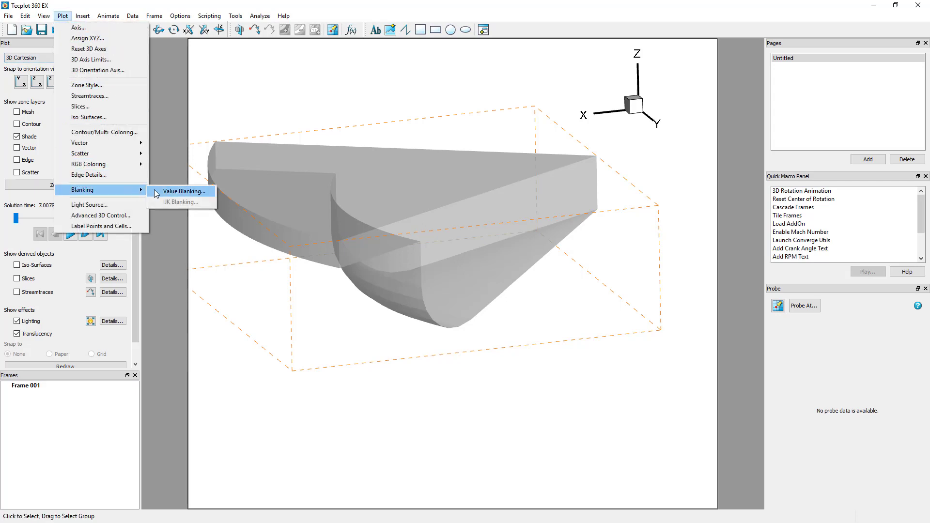
click(184, 191)
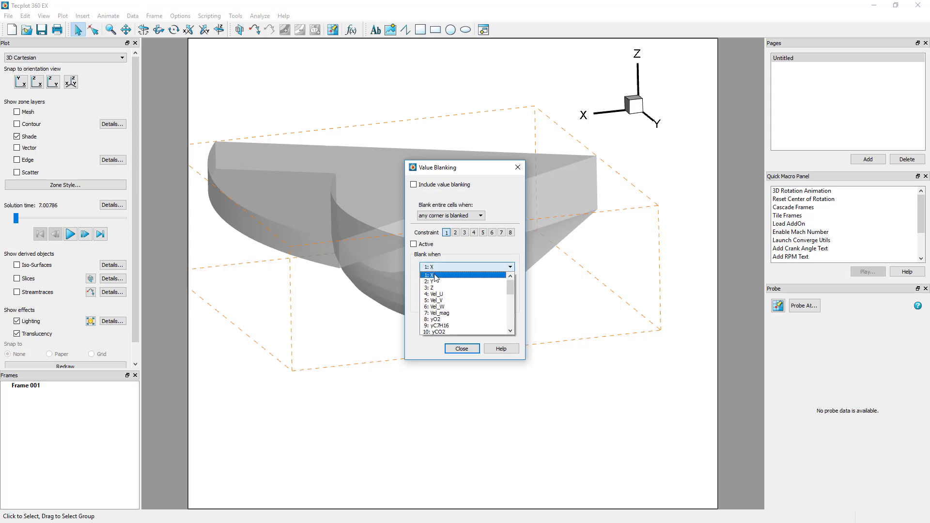
click(437, 267)
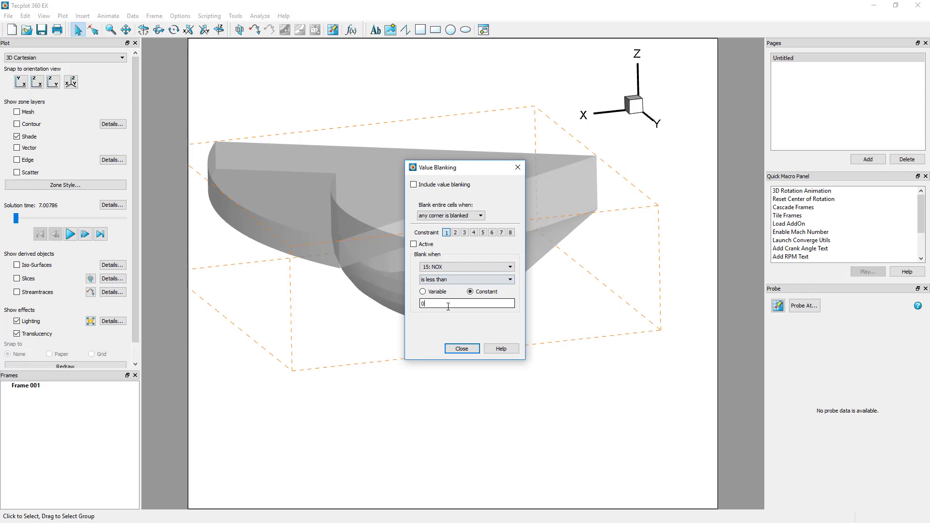
text(0.005)
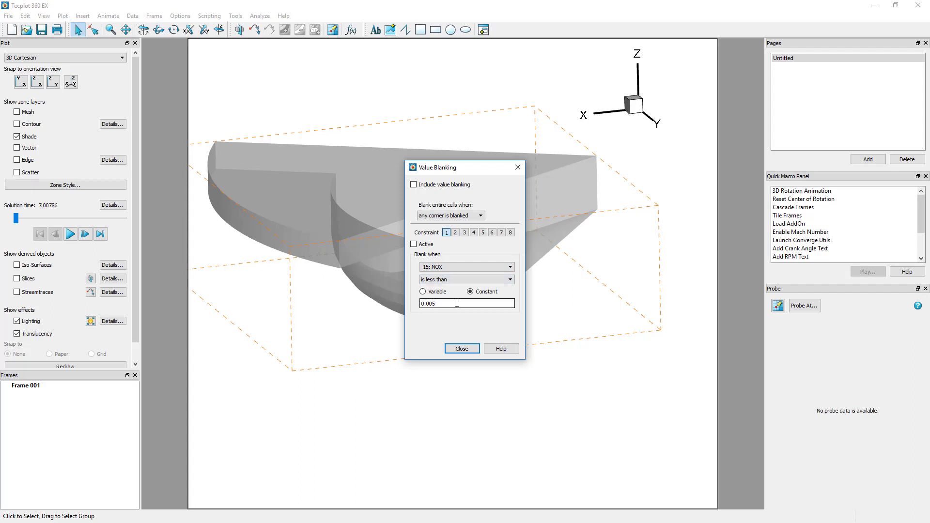
Blank cells when the primary value is blanked and add a second constraint, temp less than 2000.
click(450, 216)
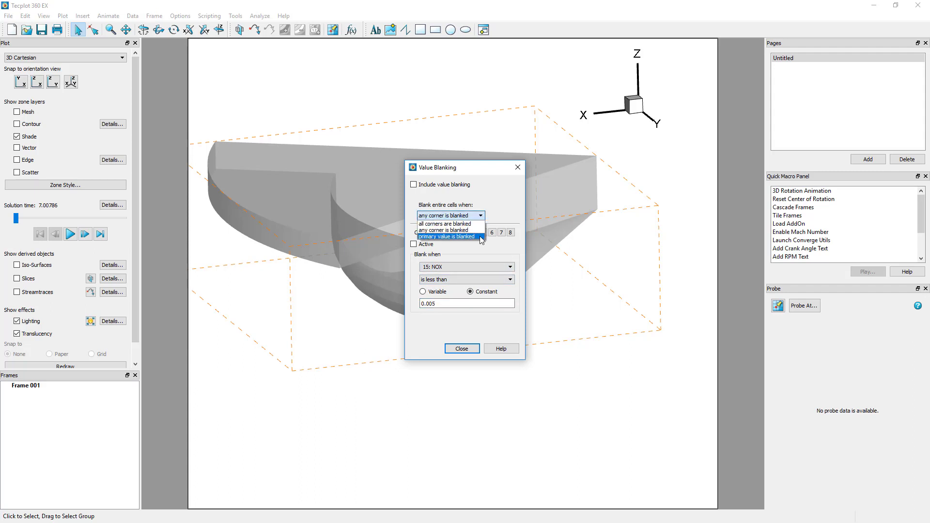
click(446, 236)
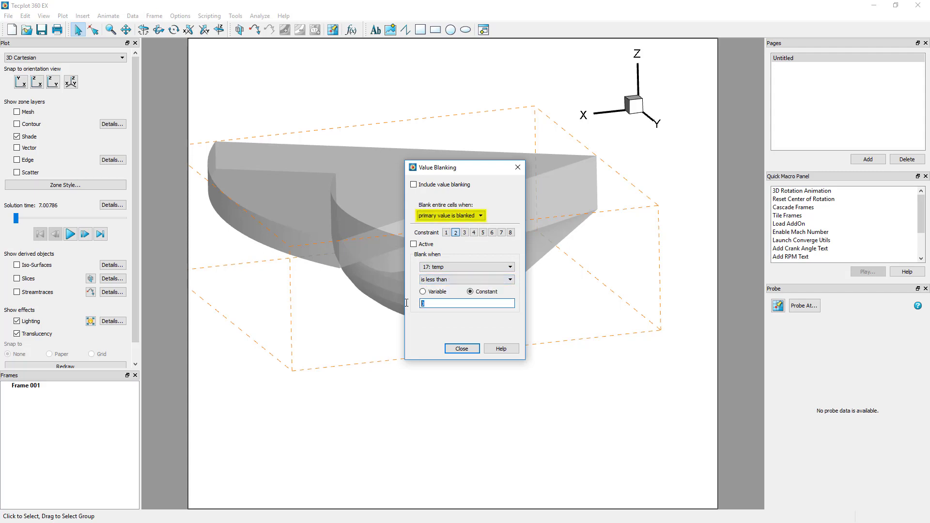
text(2000)
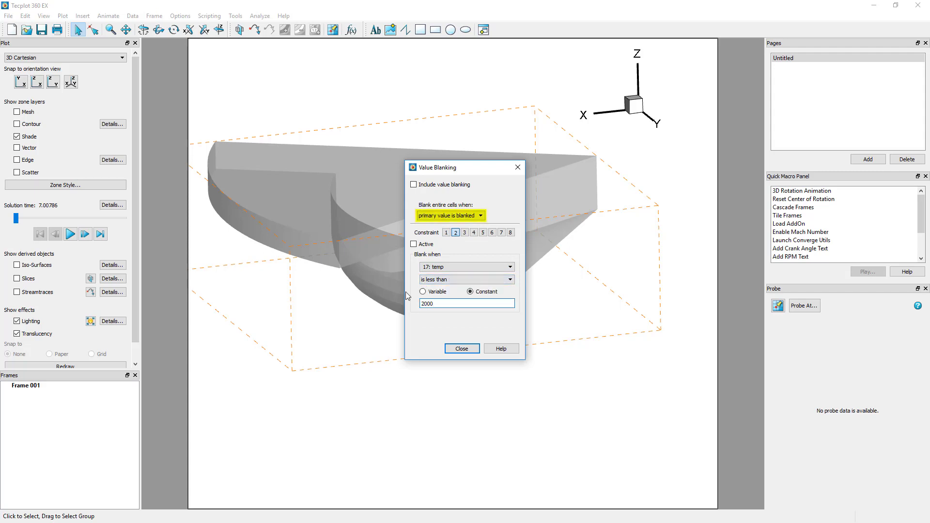
click(413, 184)
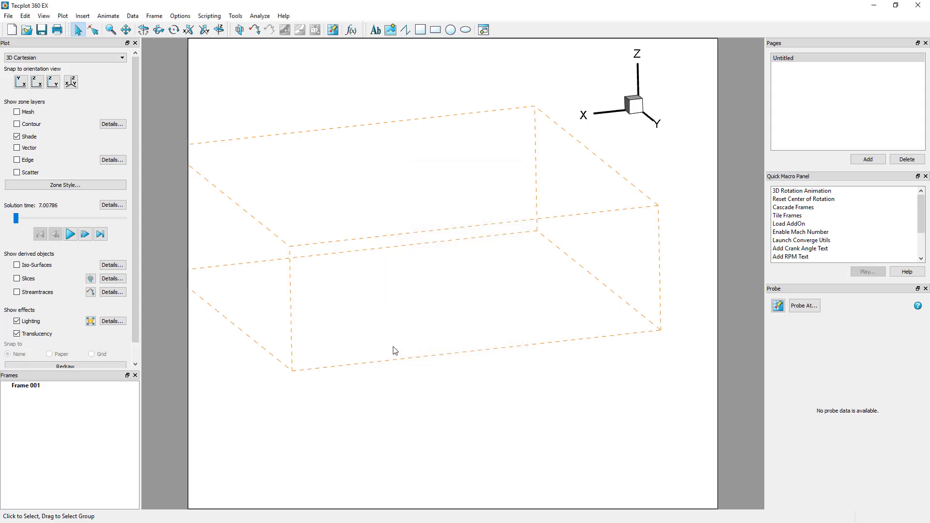
mouse_move(170, 291)
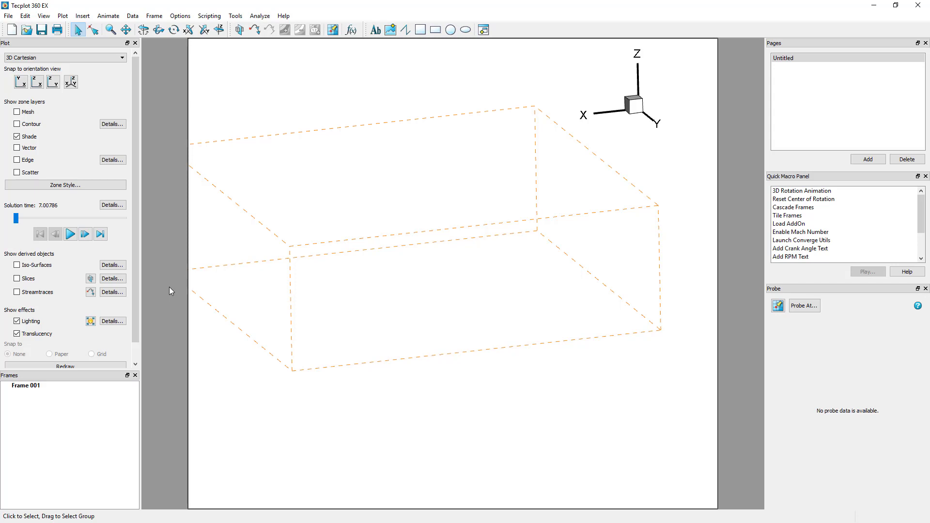
Plot exposed cell faces for zone 1 and exempt the bowl boundary zones from value blanking.
click(65, 185)
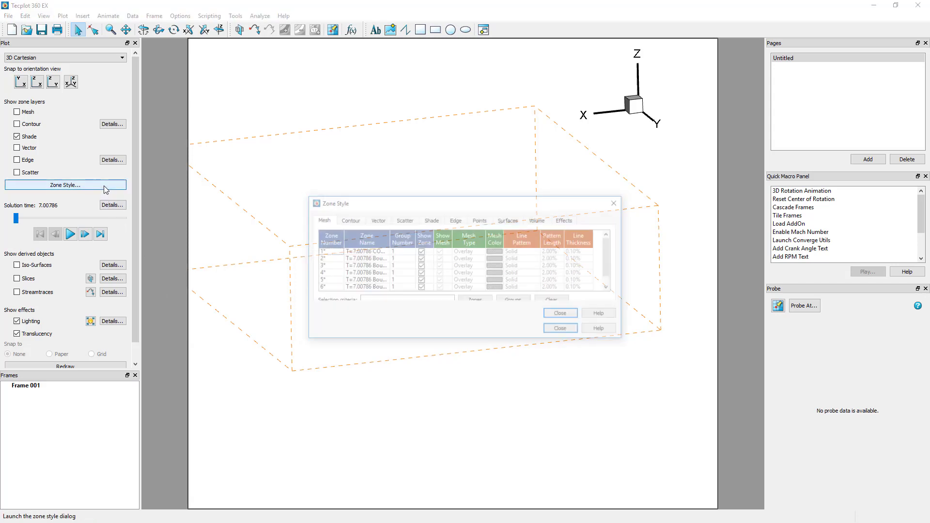
click(509, 220)
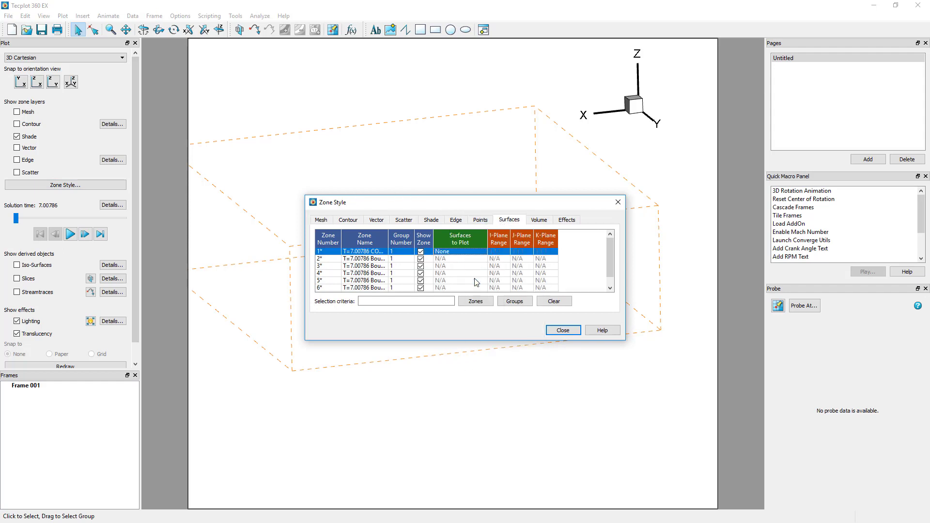
click(458, 251)
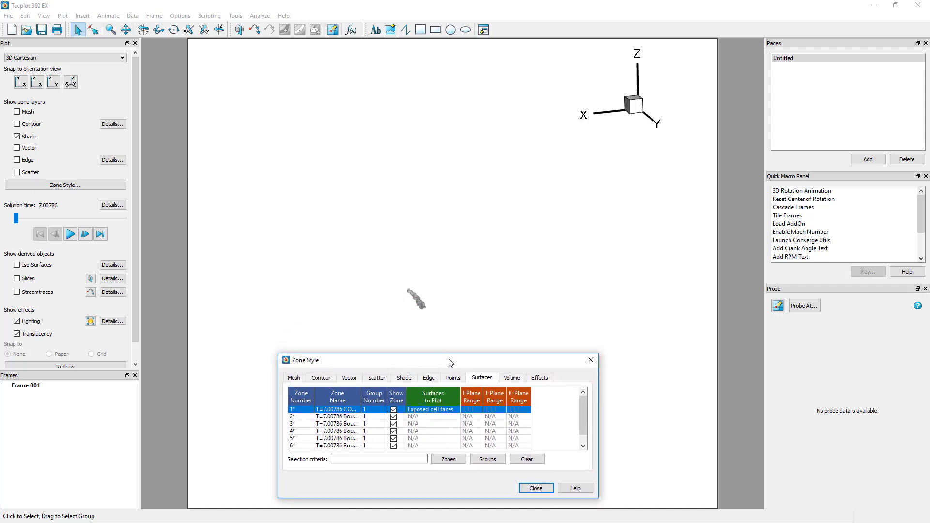
click(539, 377)
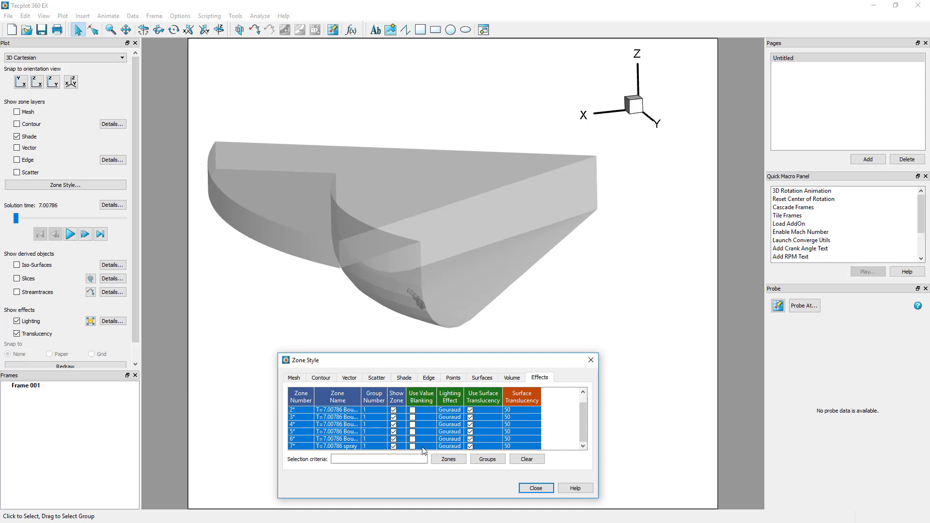
Set zone 1's shade colour to red so the NOx/temperature region stands out in the bowl.
click(403, 377)
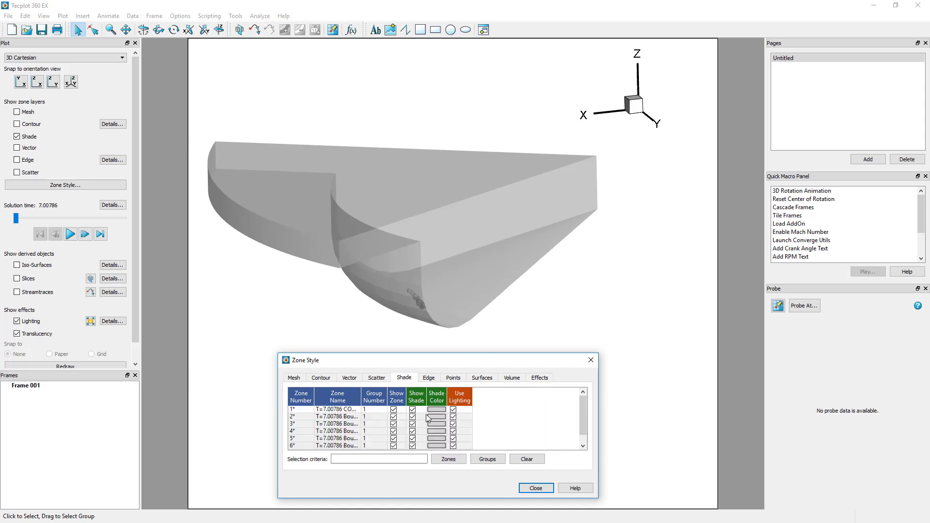
click(435, 418)
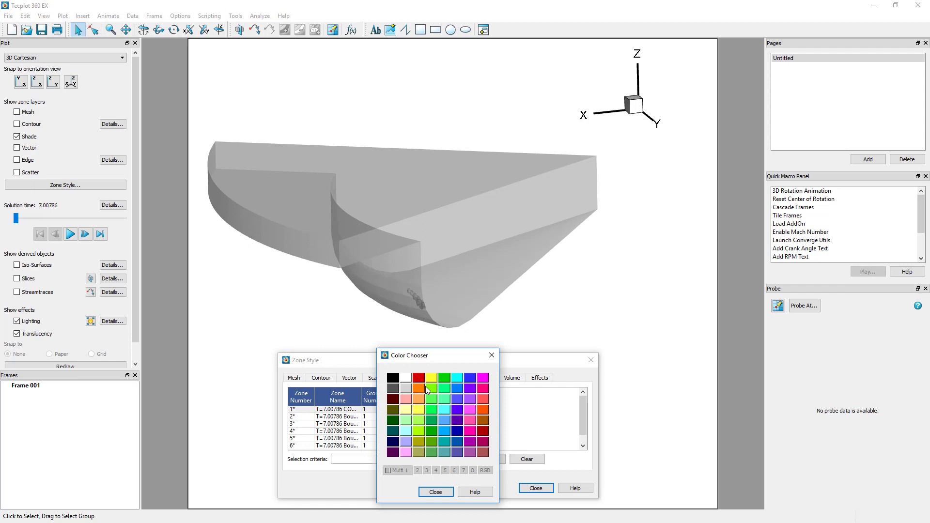
click(418, 378)
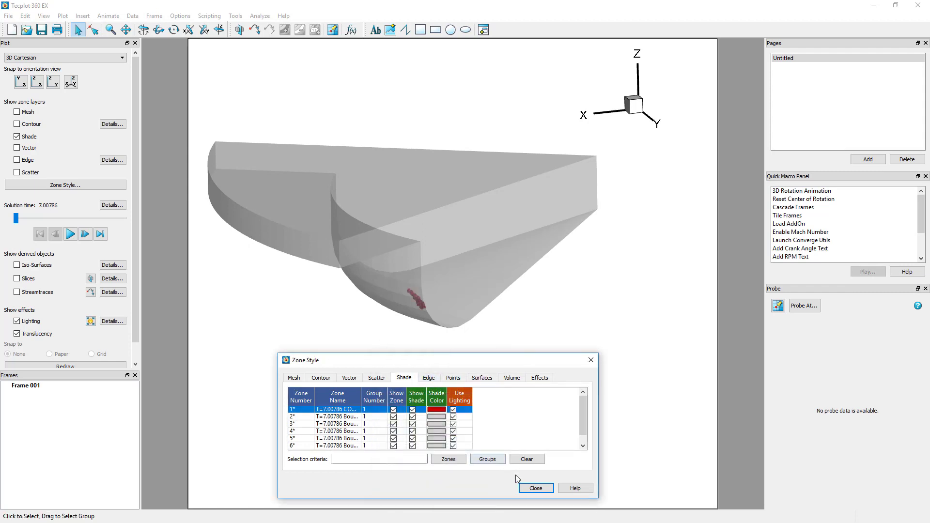
click(534, 488)
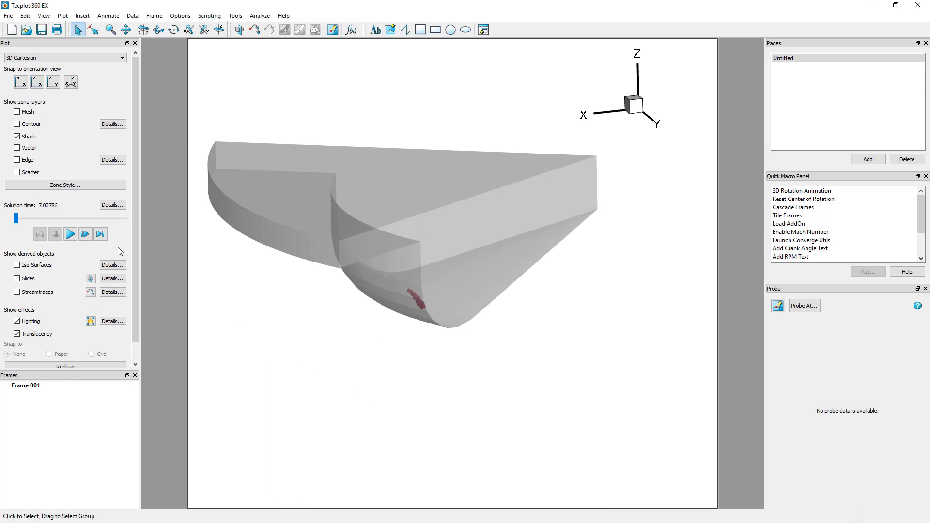
Jump the transient plot to the last solution time, 23.0458.
click(69, 234)
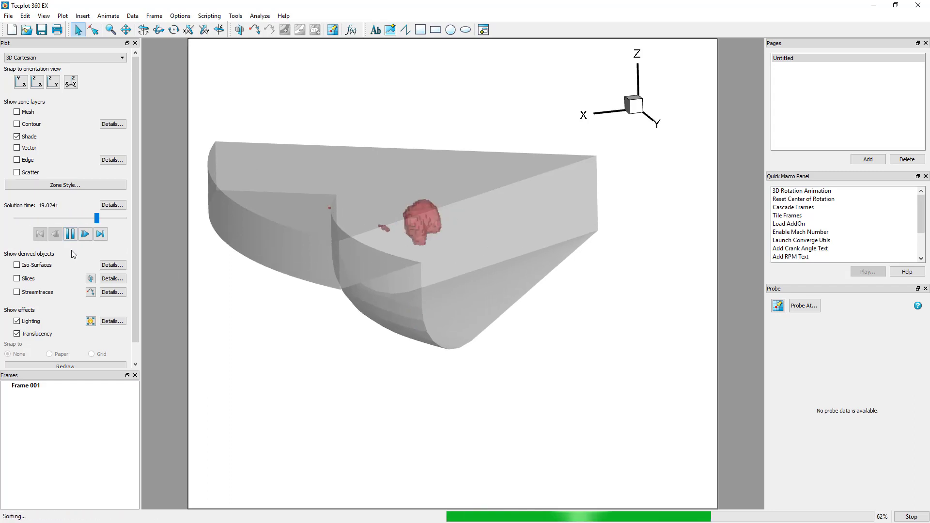
click(85, 234)
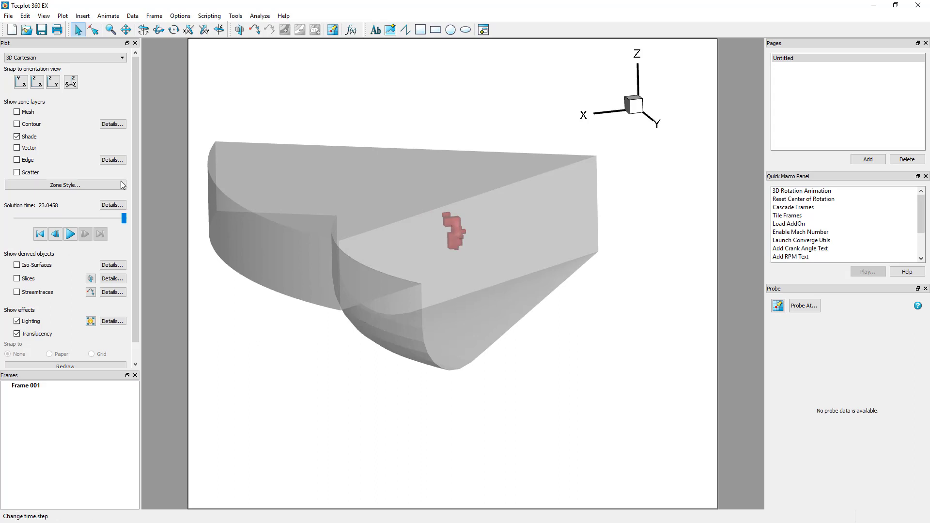
click(259, 15)
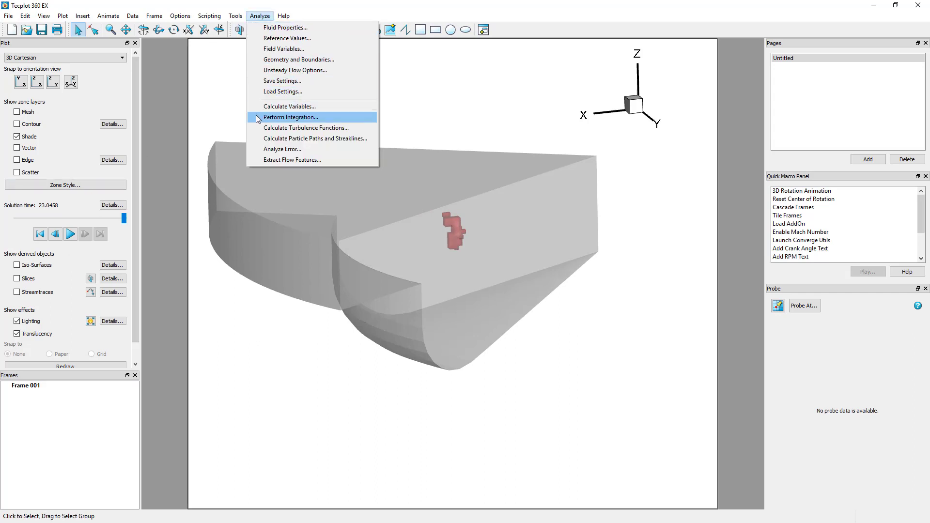
Set up a Length/Area/Volume integration over time strand 1, excluding blanked regions.
click(291, 118)
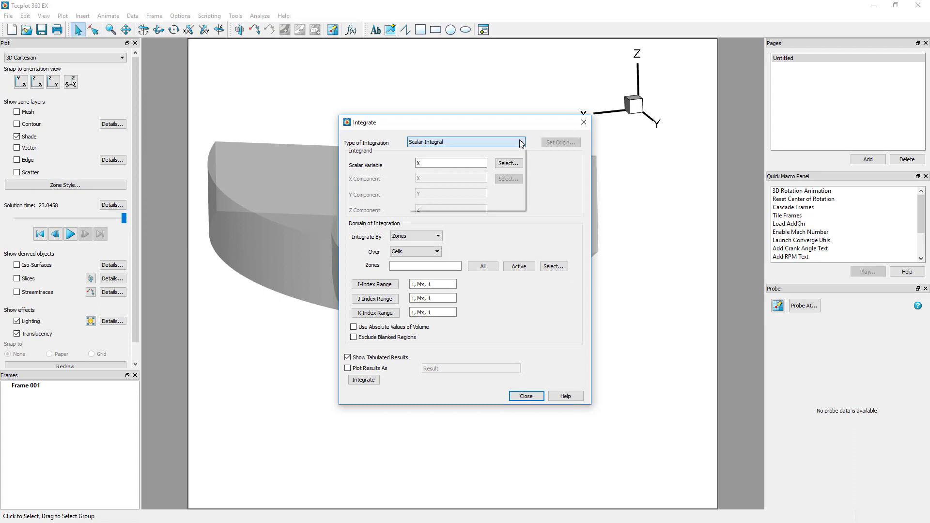
click(466, 142)
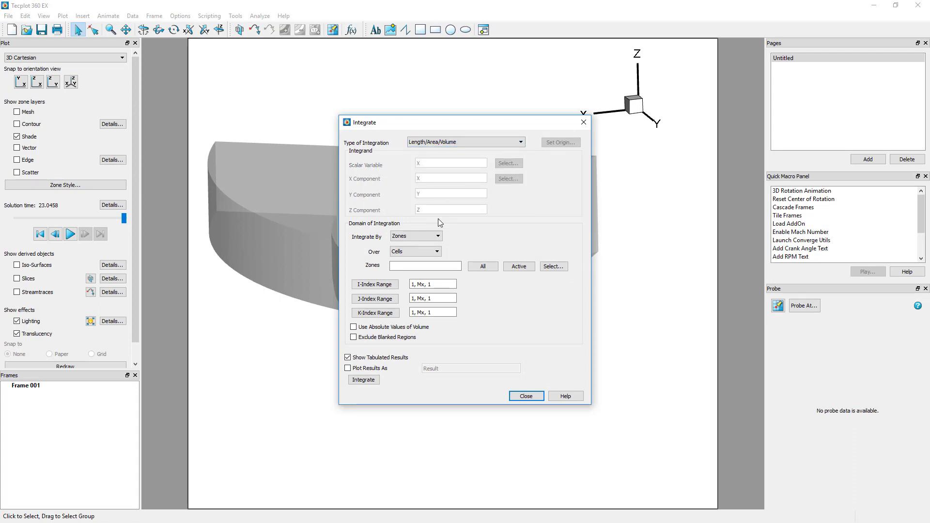
click(415, 236)
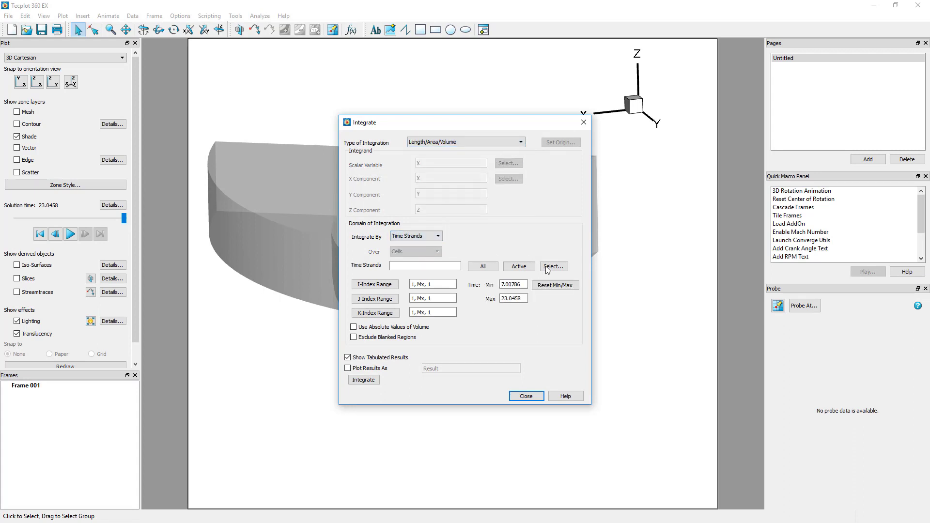
click(553, 265)
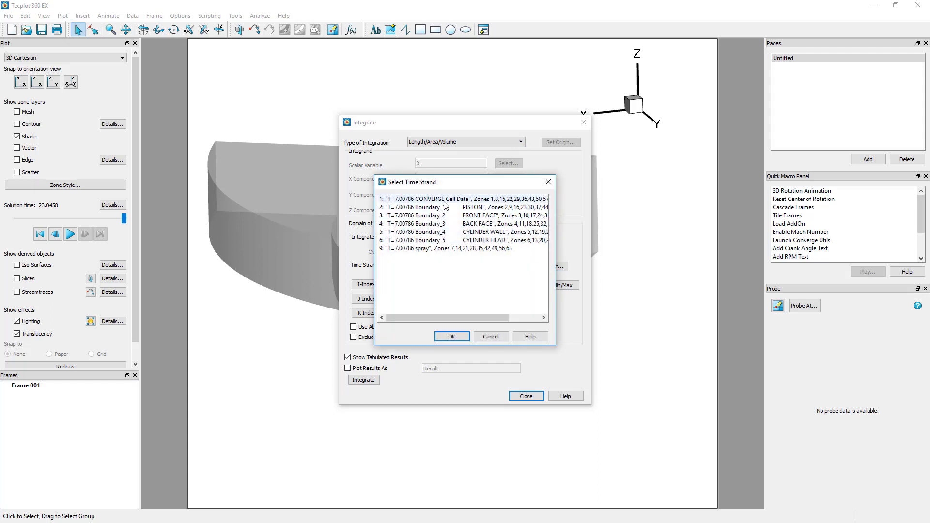
click(450, 336)
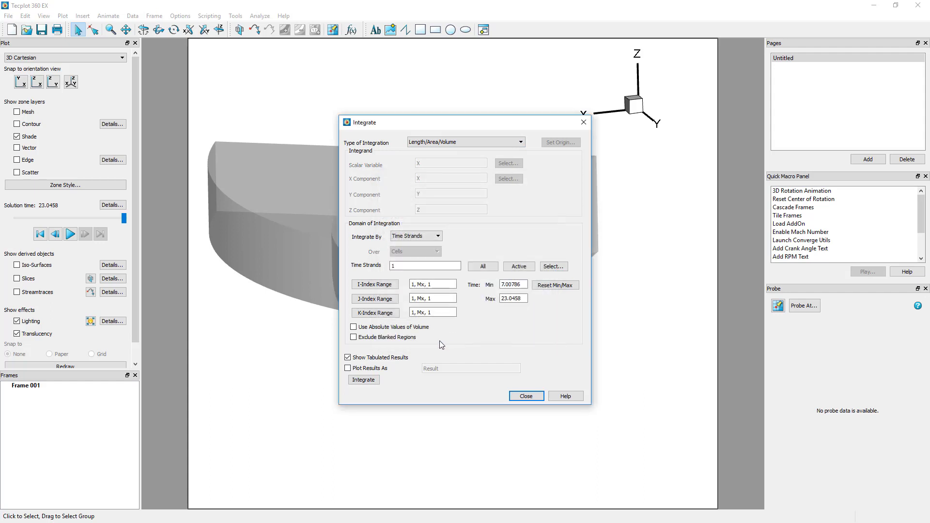
click(353, 337)
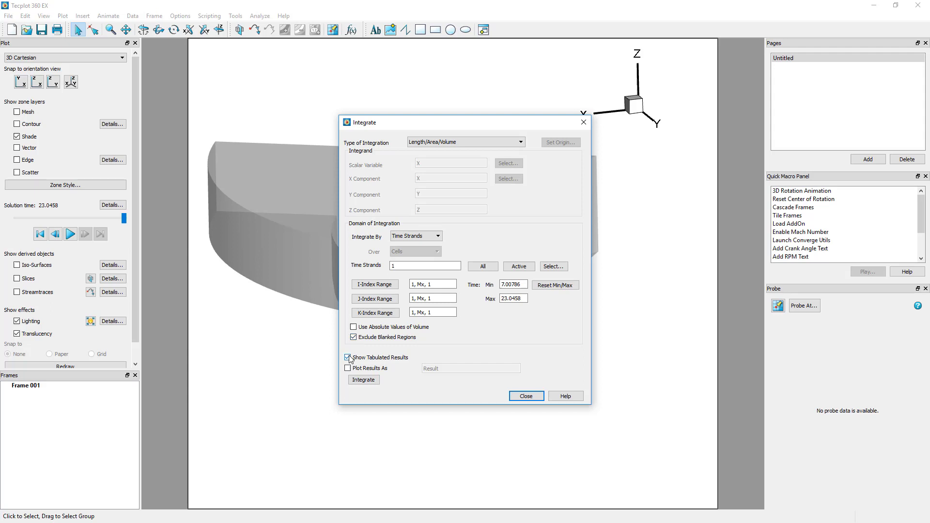
Plot the results as 'Integrated iso-volume NOX and Temp' and run the integration.
click(348, 368)
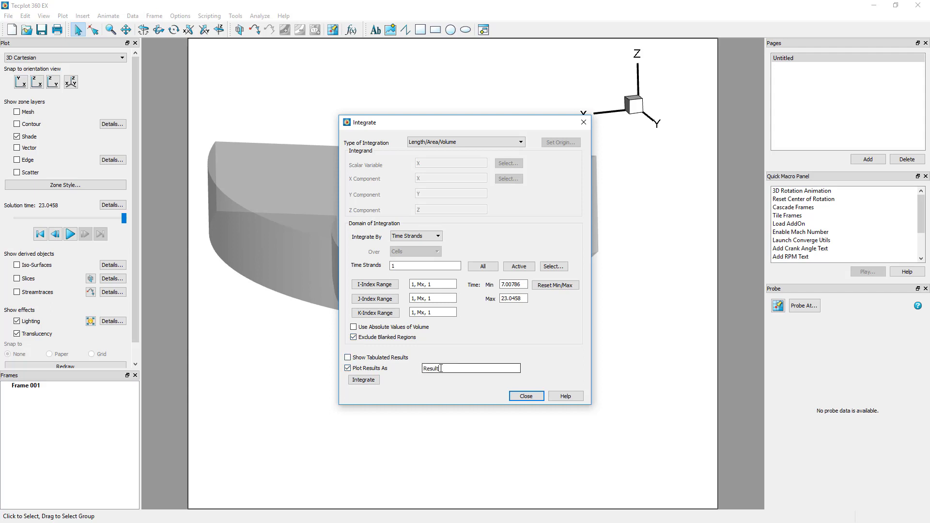
text(Integrated iso-volume N)
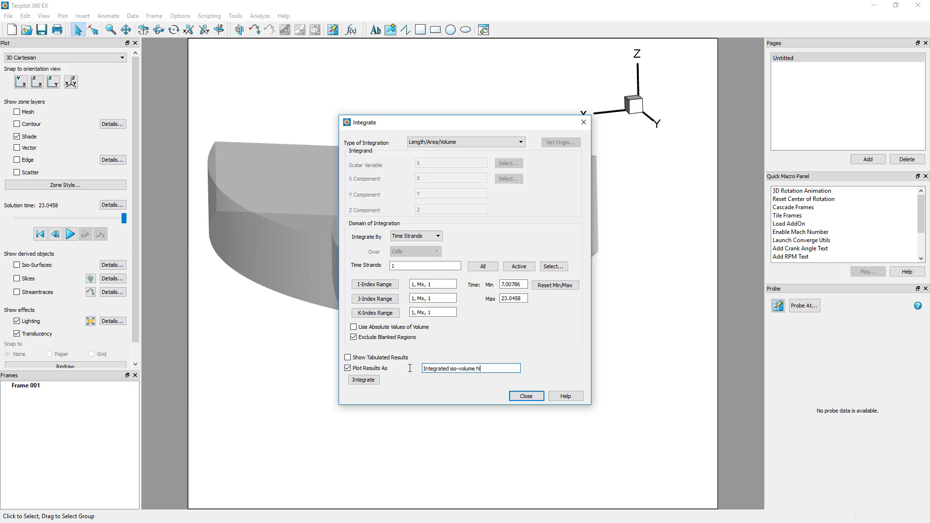
text(OX and Temp)
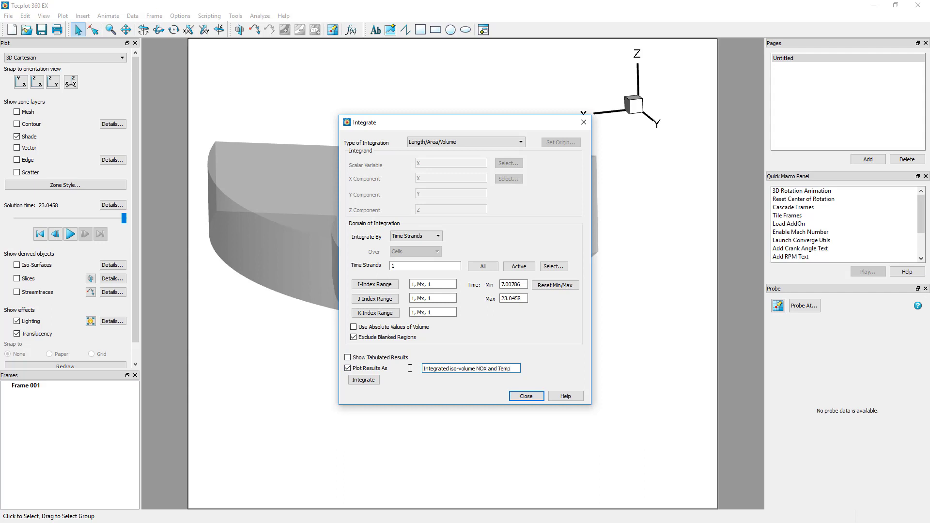
click(363, 380)
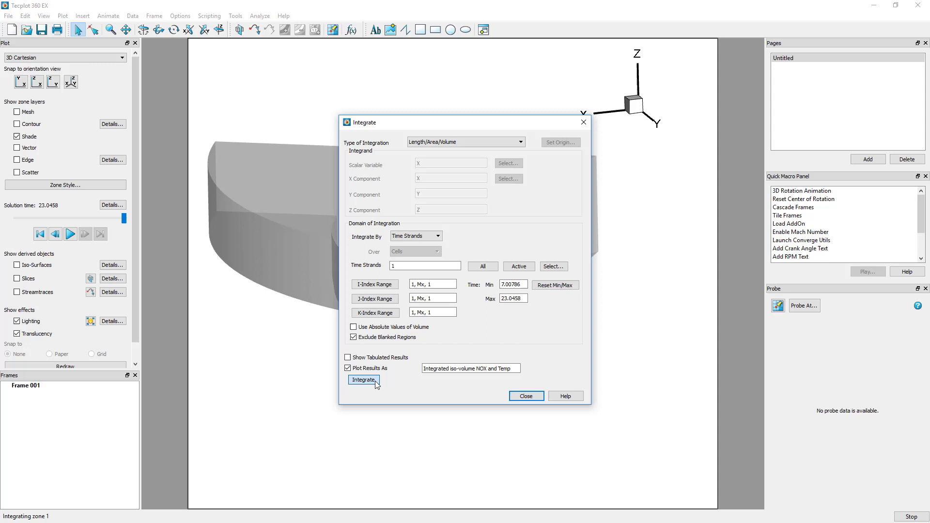
Leave the integration dialog with Frame 002 plotting volume versus time, then play the solution-time animation.
click(363, 379)
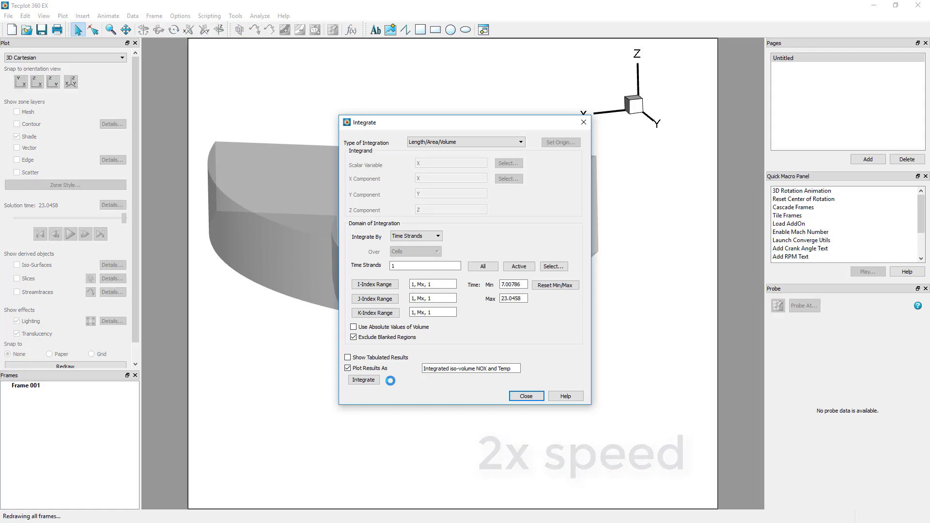
click(364, 380)
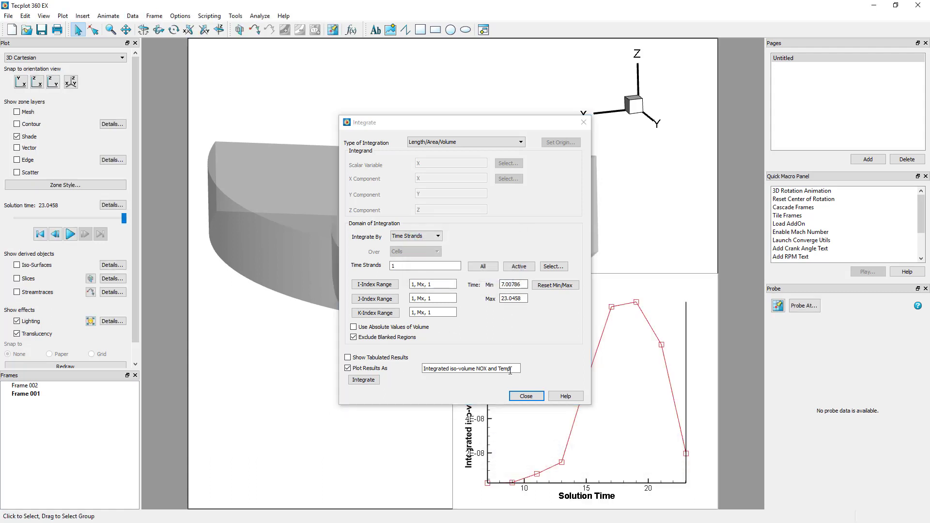
click(525, 395)
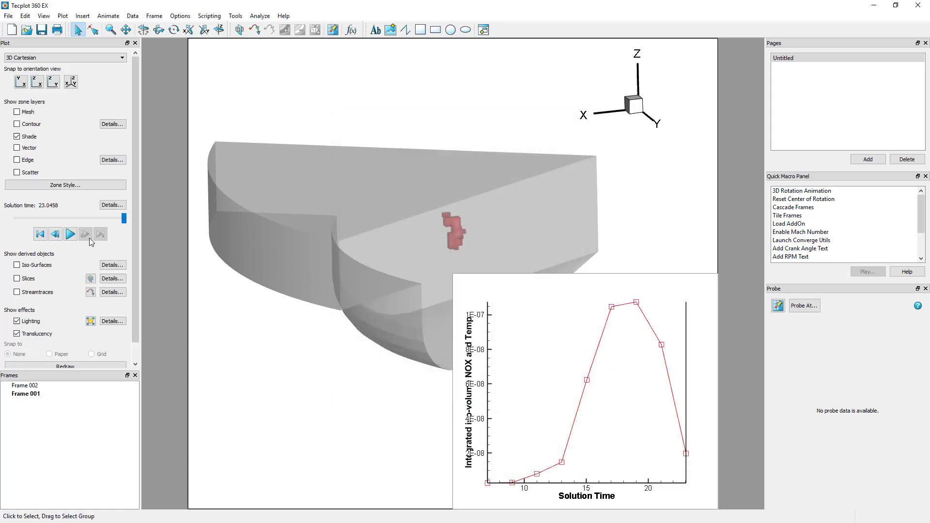
click(70, 234)
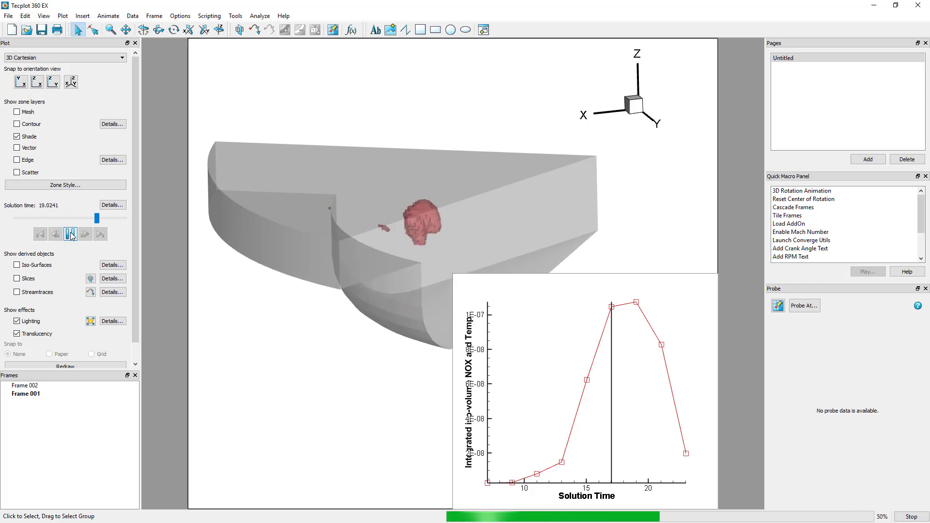
click(70, 233)
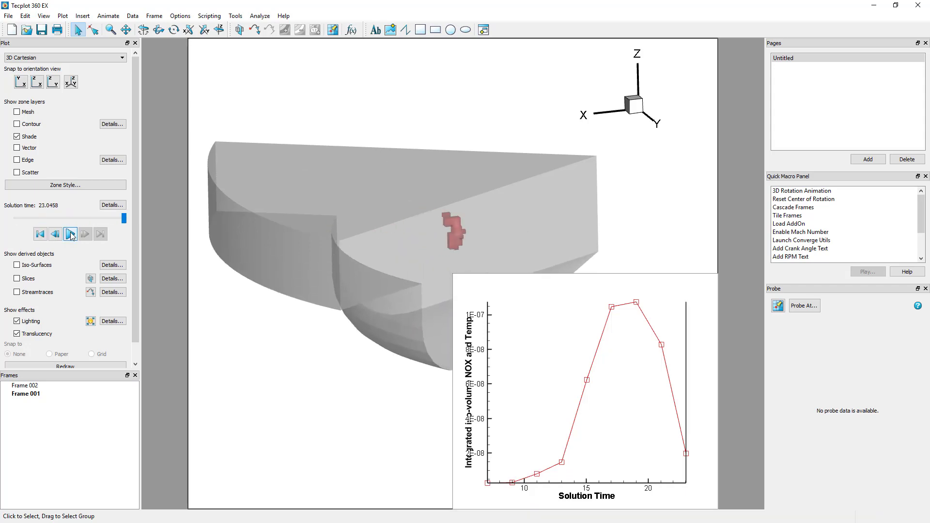